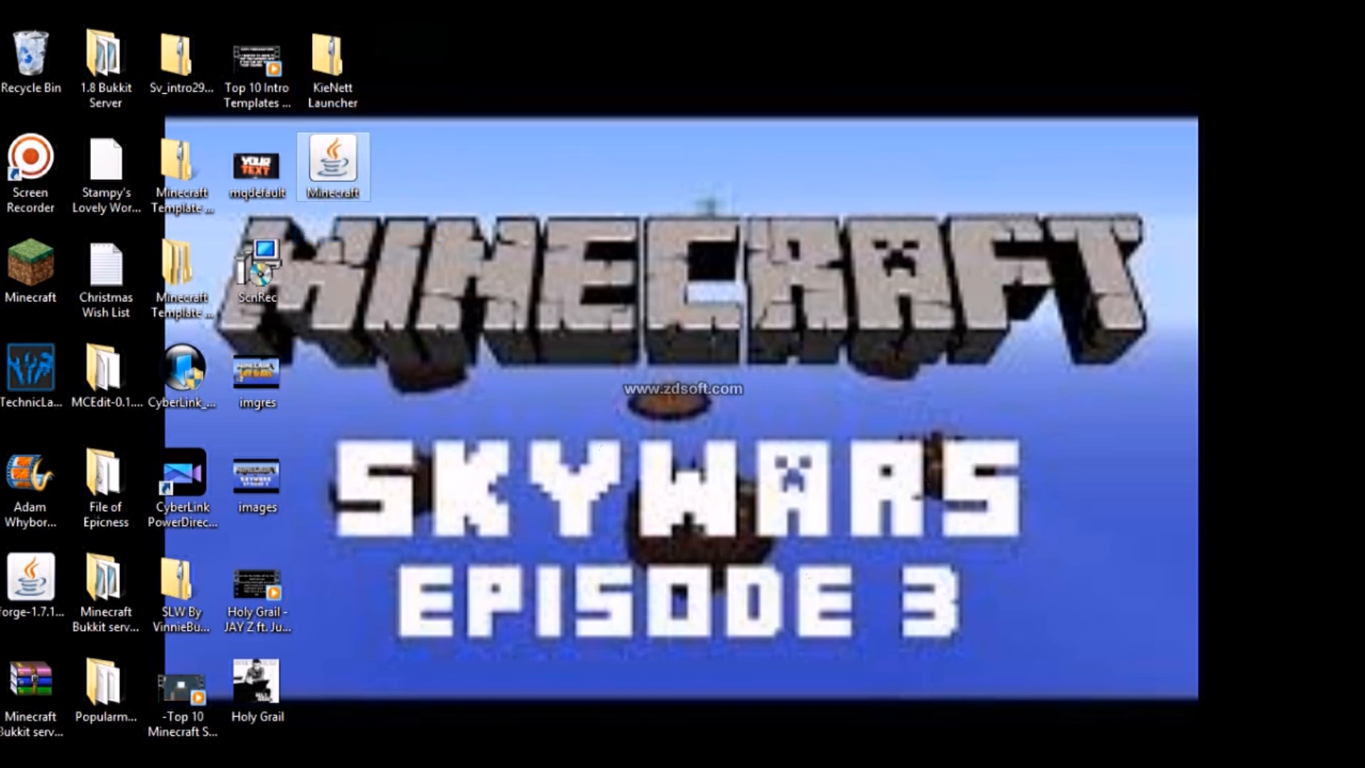
# Launch the KeiNett Launcher from its desktop icon
pyautogui.doubleClick(333, 164)
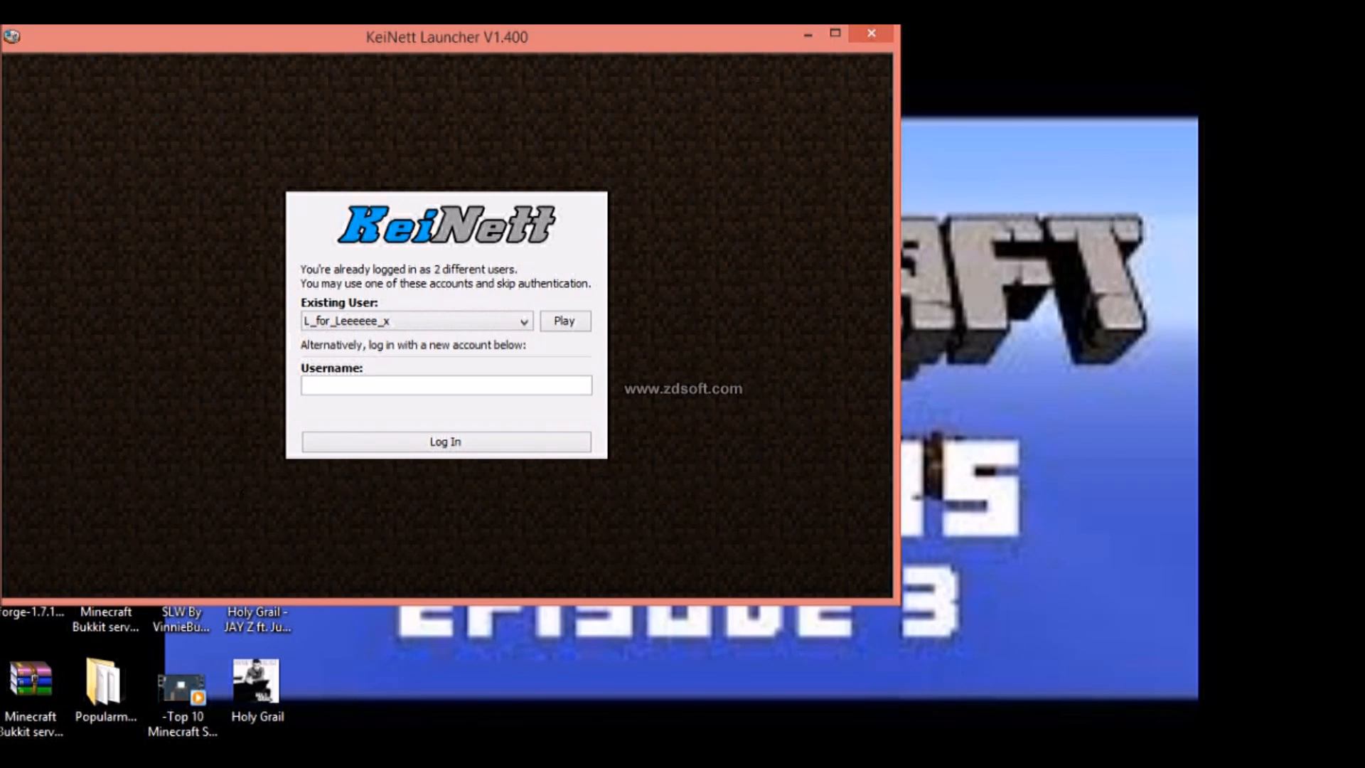
# Log in to the launcher with the username Testing1234
pyautogui.write('Testin')
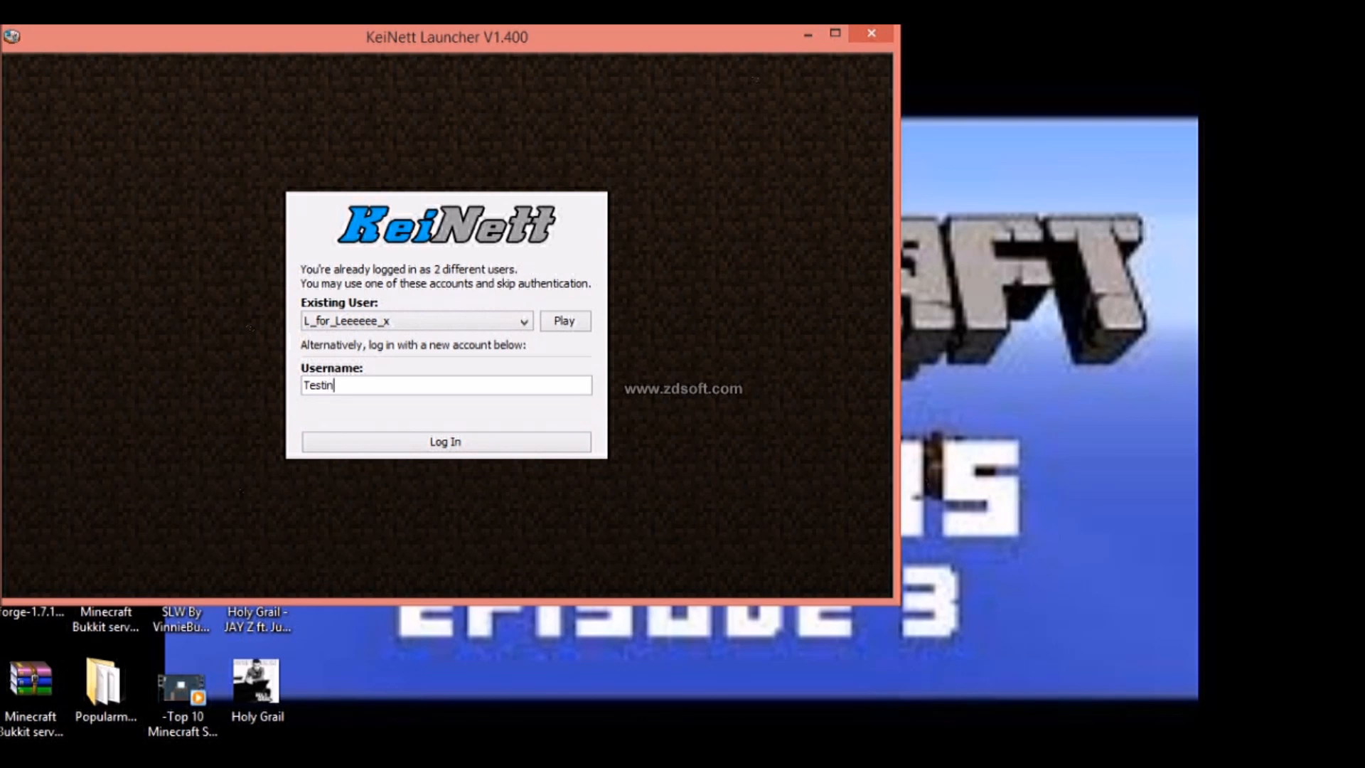
pyautogui.write('g1234')
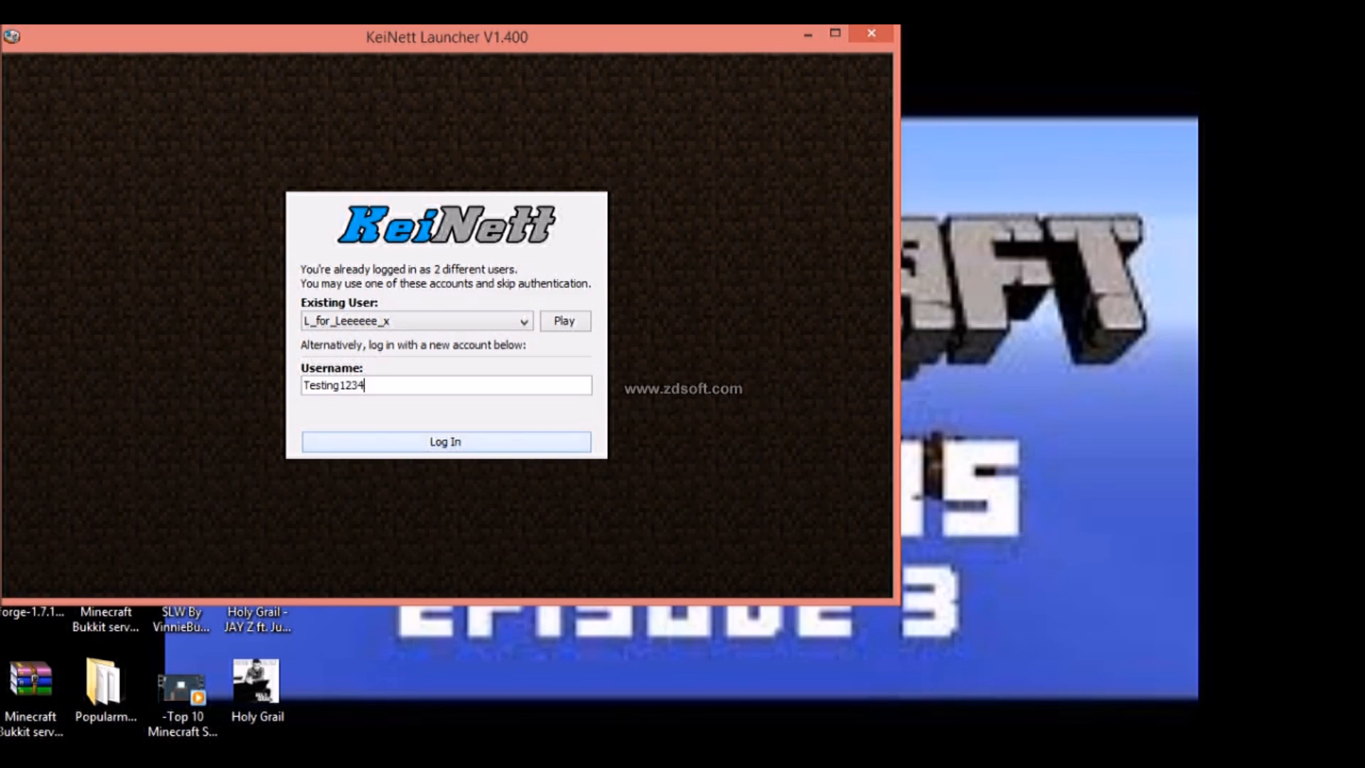
pyautogui.click(444, 441)
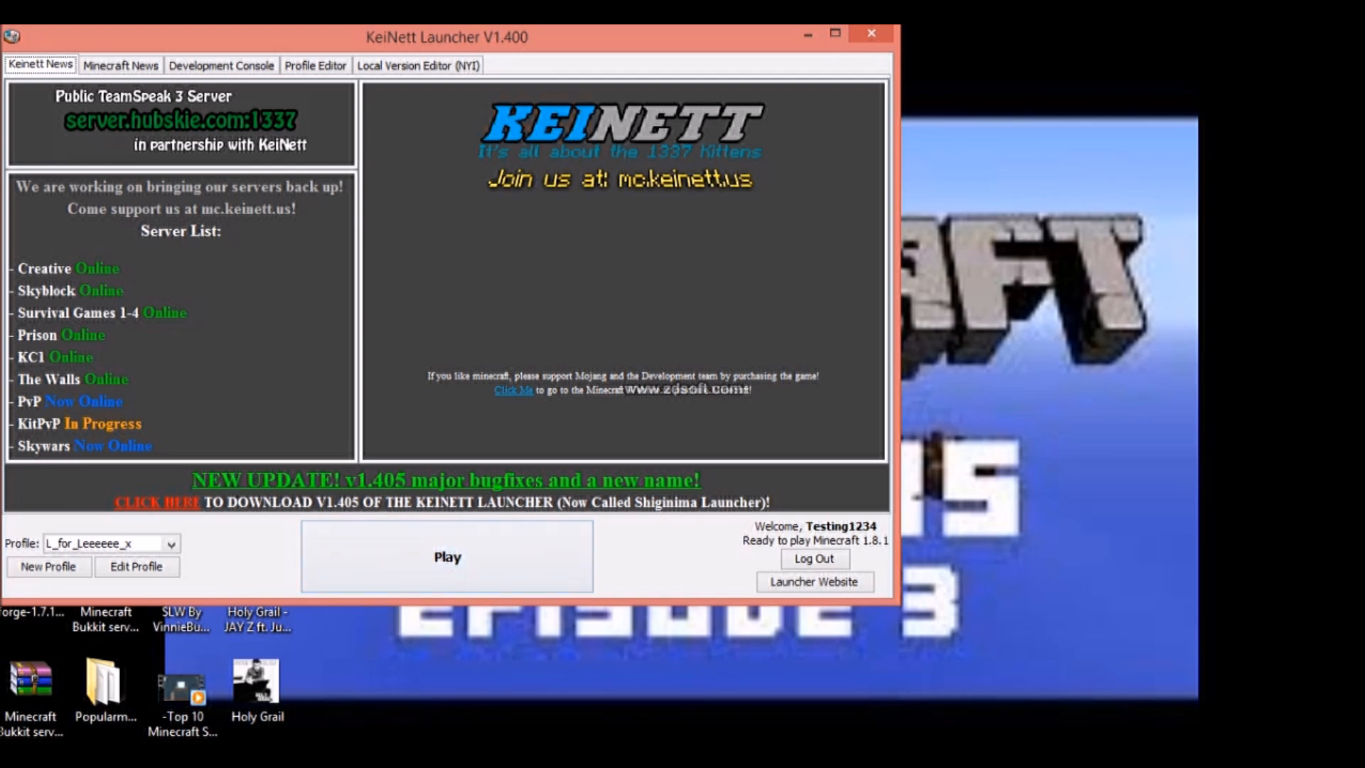
# Save a new profile named Testing1234 set to Use Latest Version
pyautogui.click(137, 568)
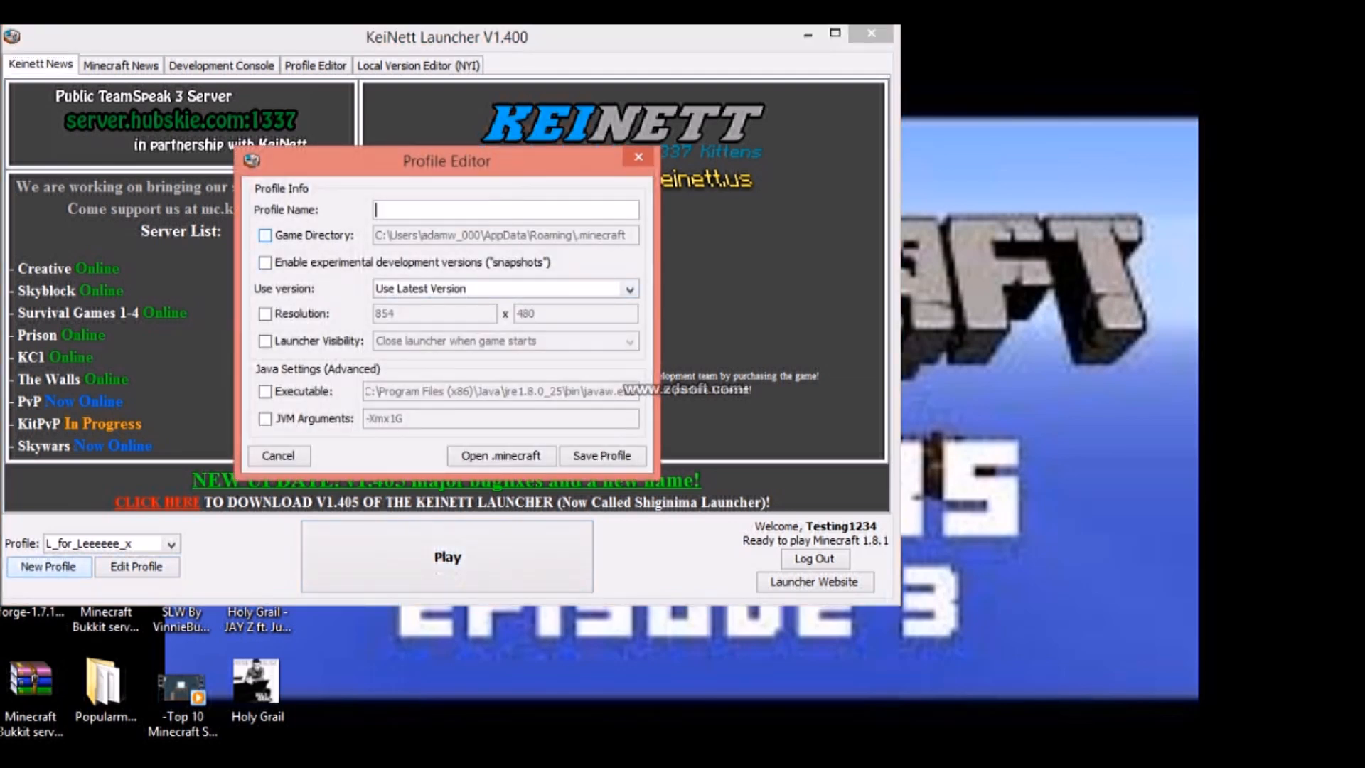
pyautogui.write('Tes')
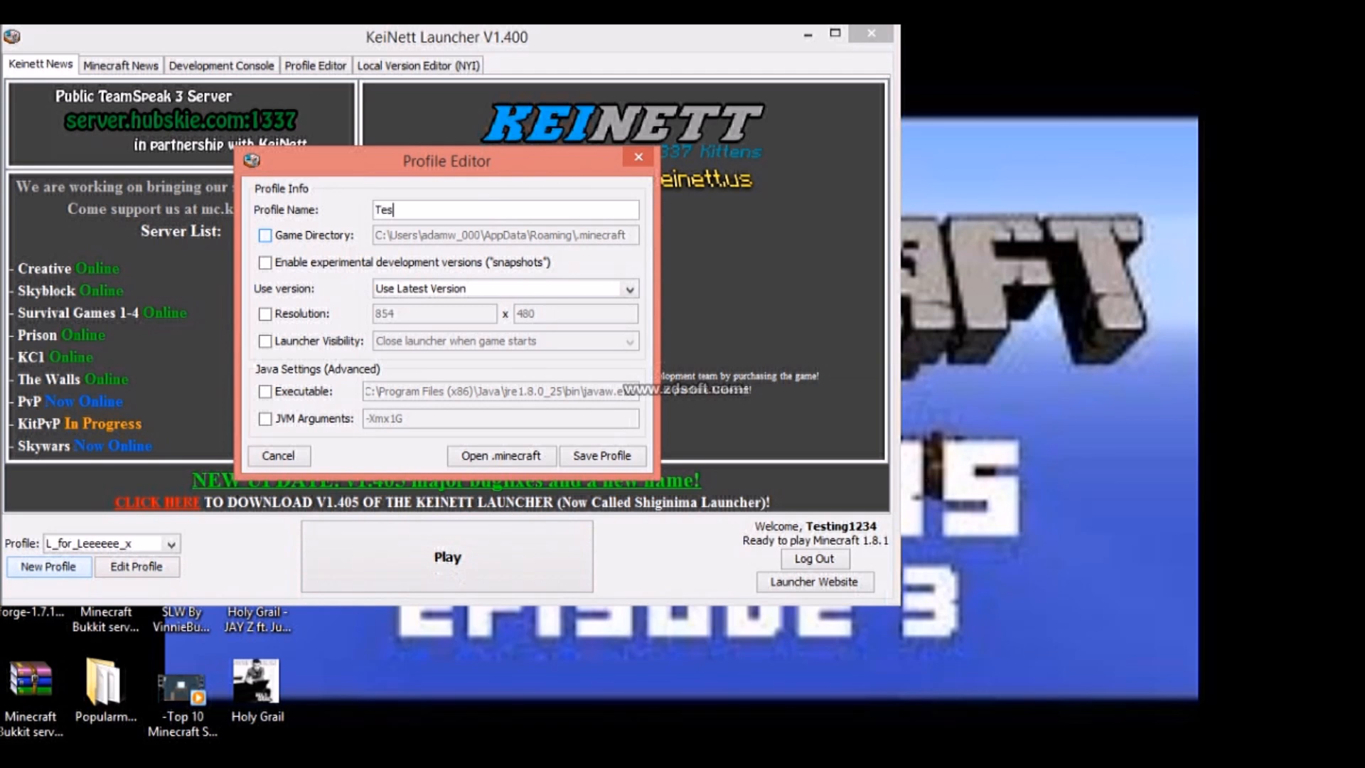
pyautogui.write('ting1234')
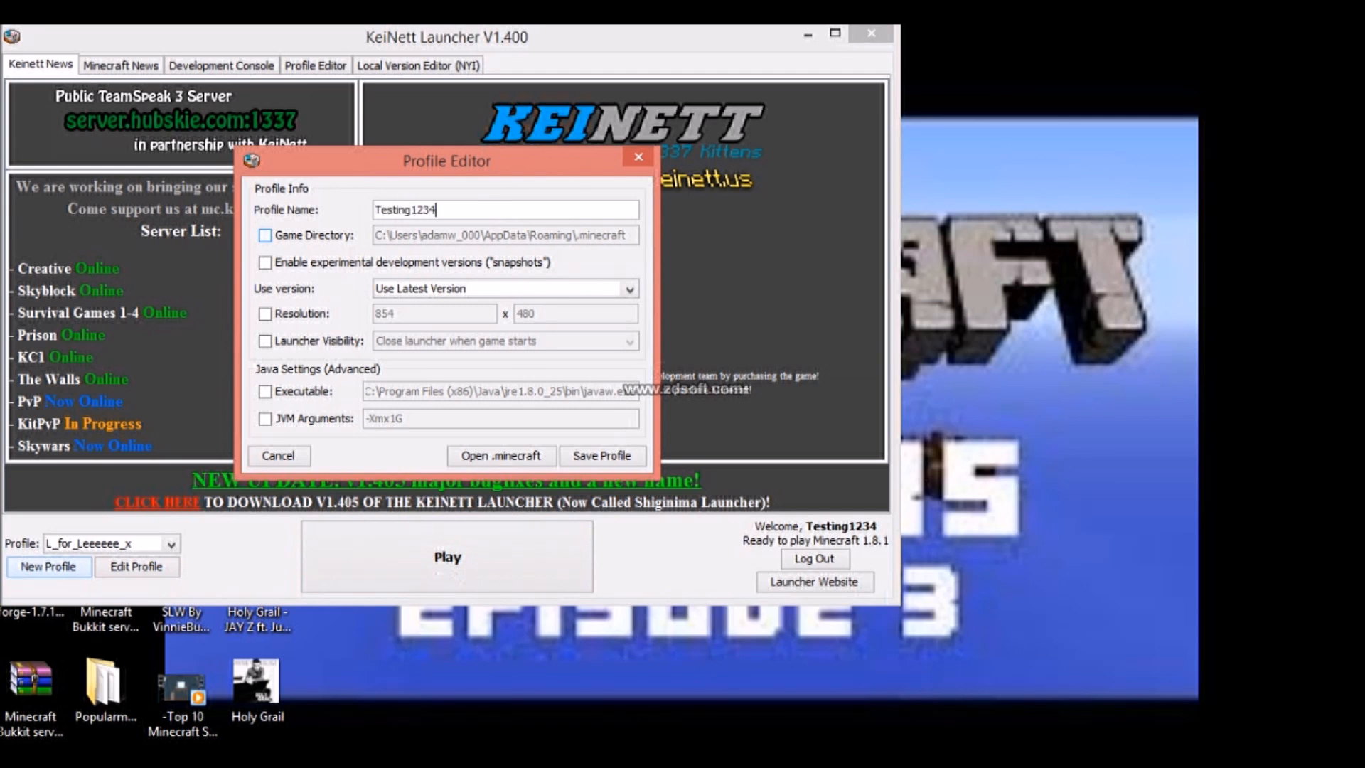
pyautogui.click(625, 288)
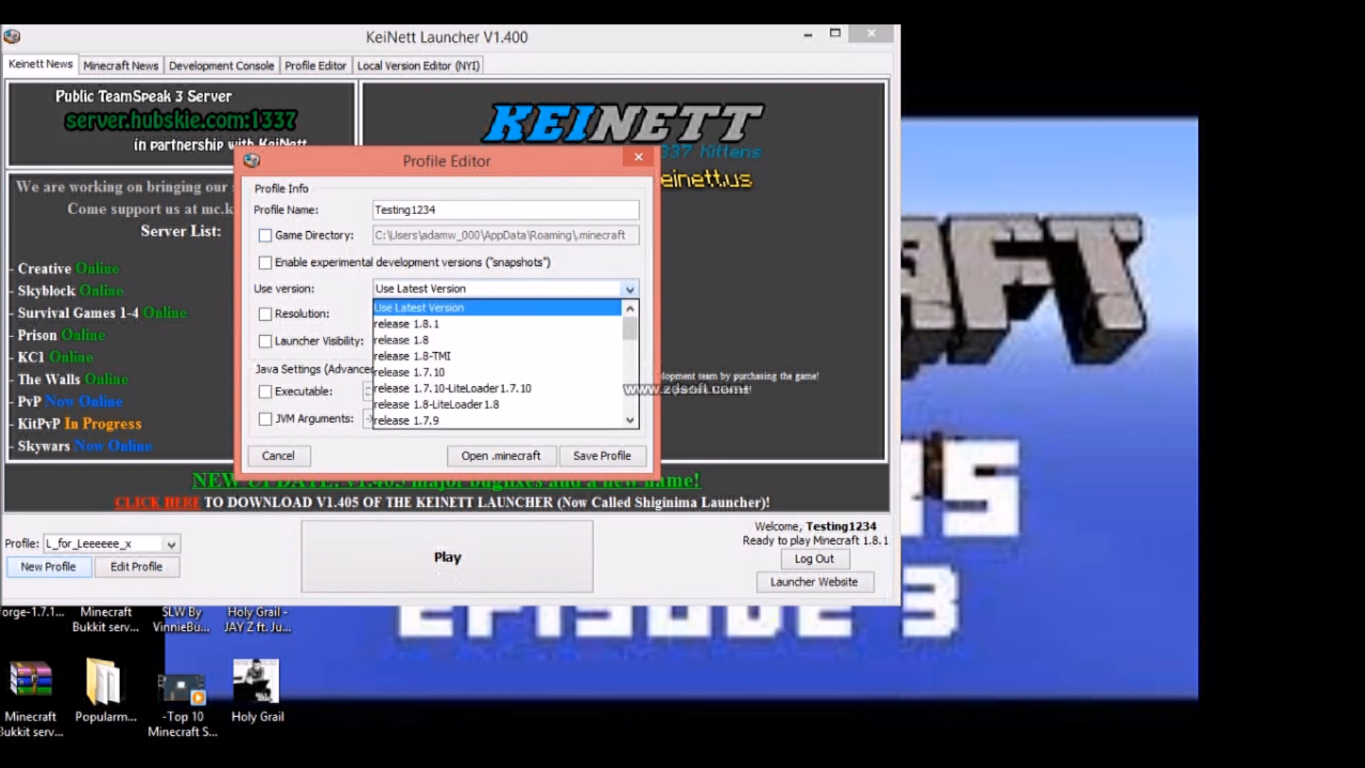
pyautogui.click(418, 307)
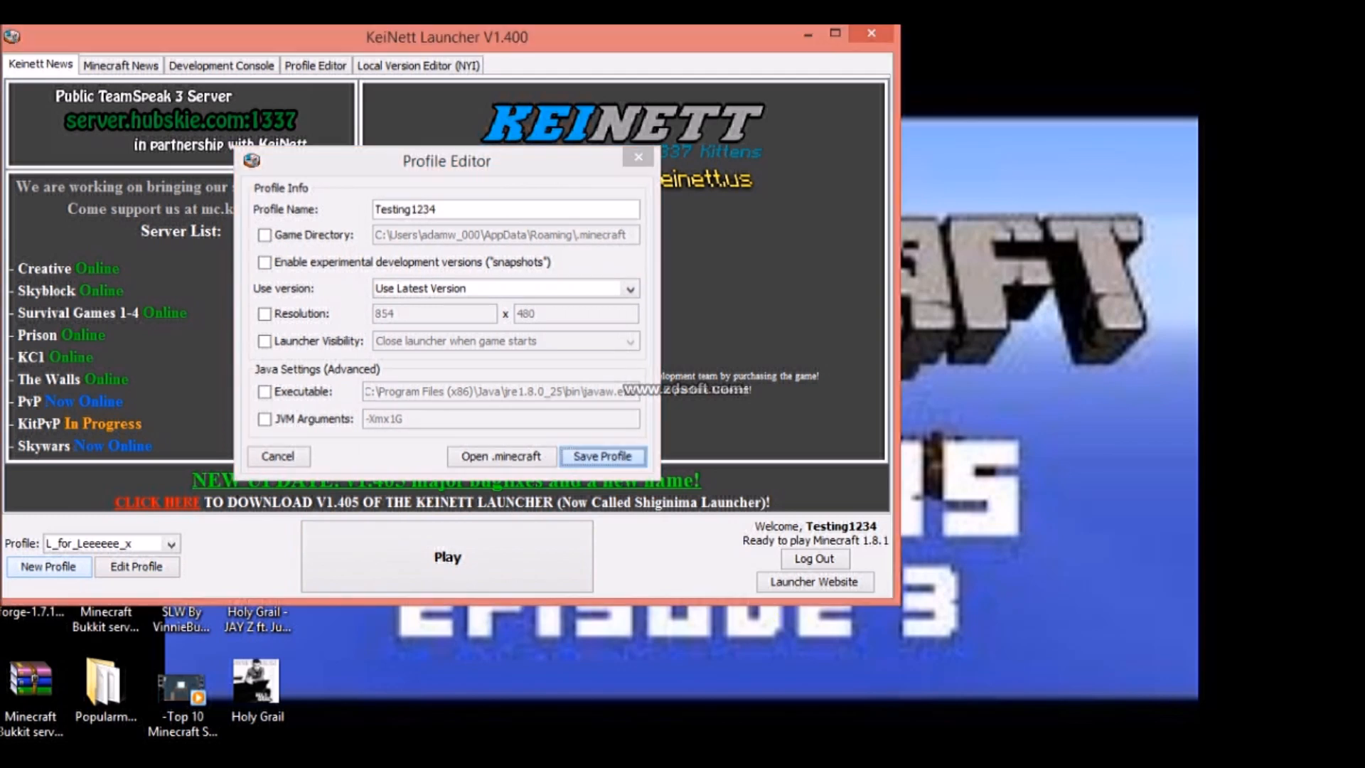
pyautogui.click(603, 456)
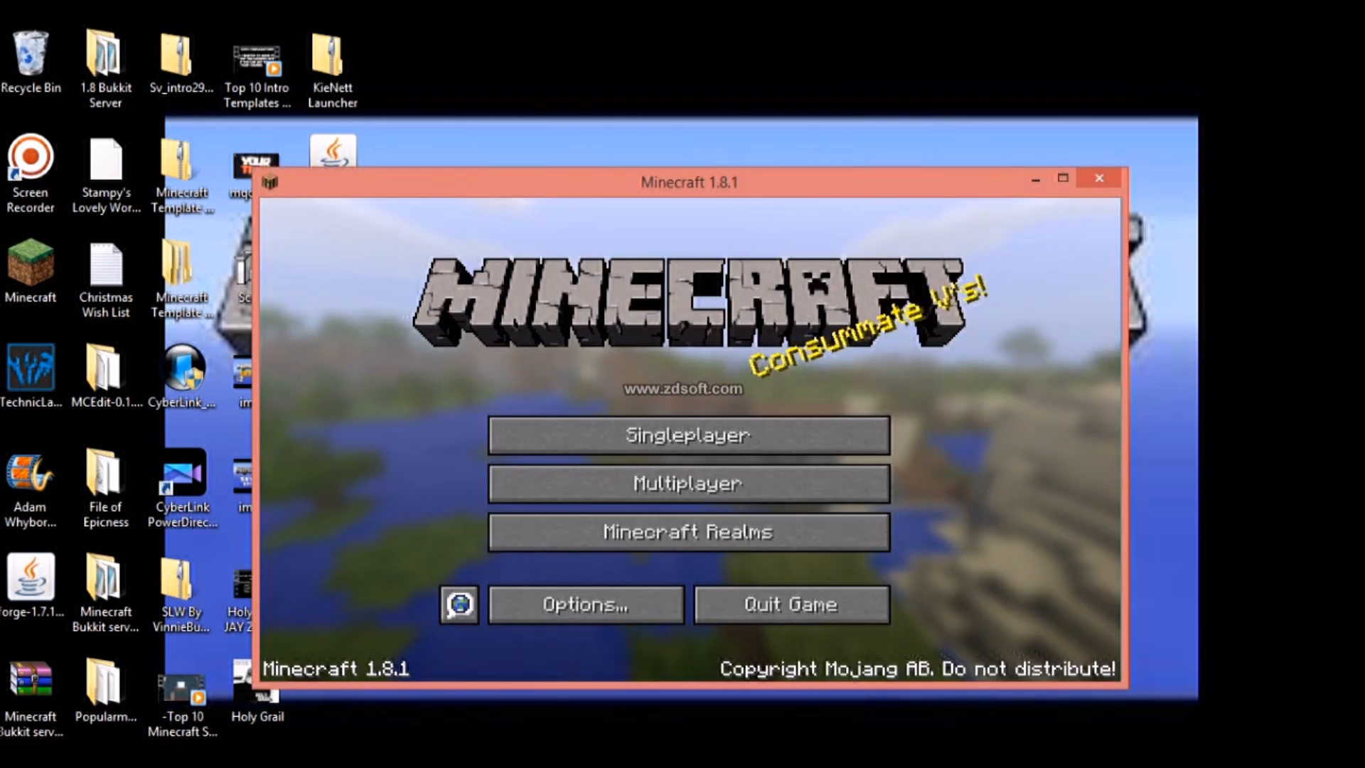
# Maximize the game and join the Liz Craft server from the multiplayer list
pyautogui.click(1062, 177)
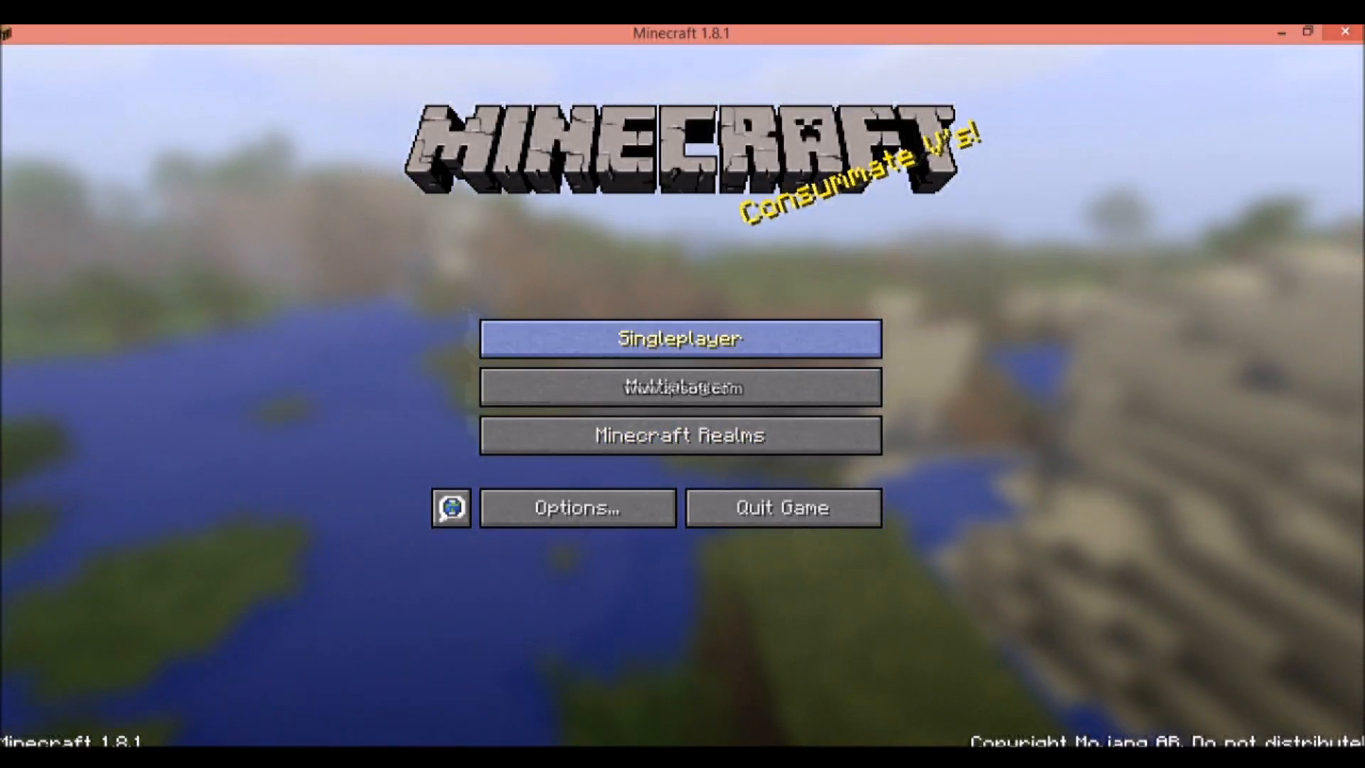
pyautogui.click(681, 387)
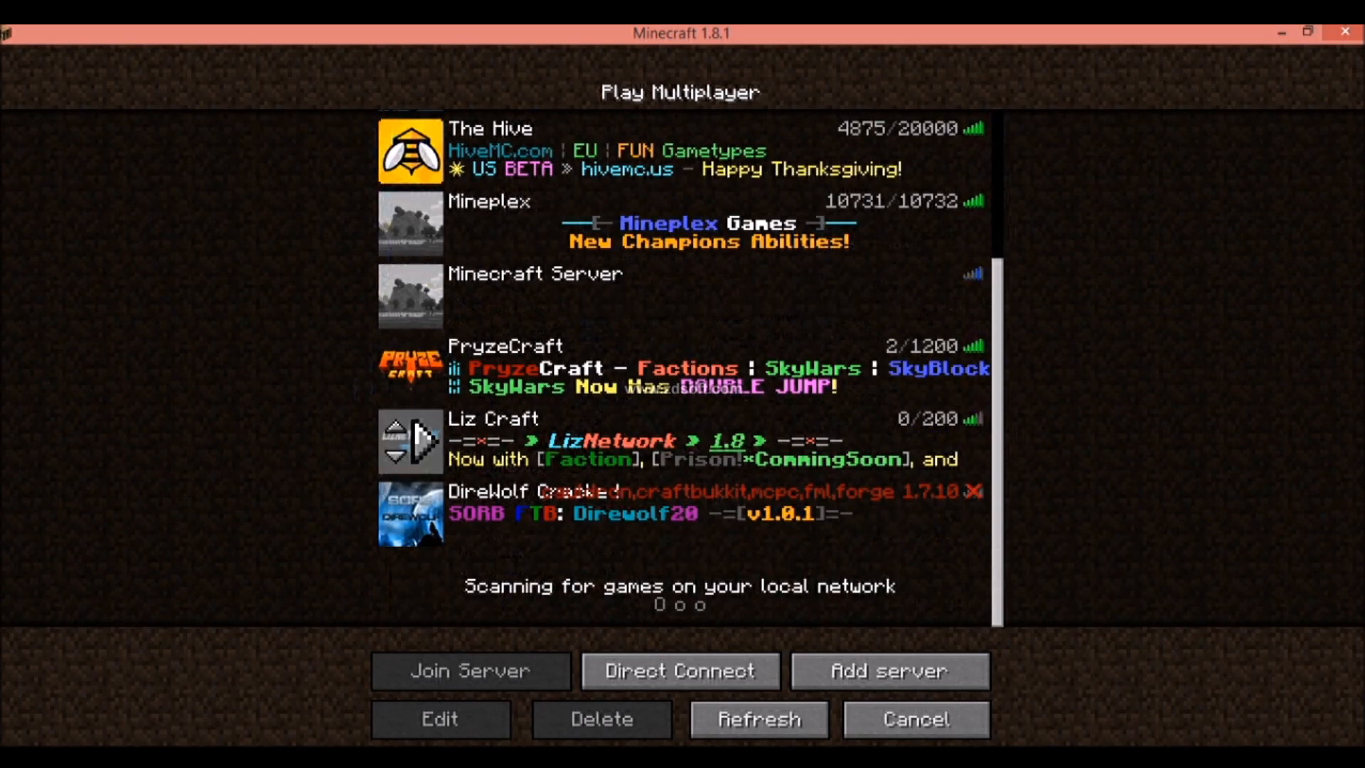
pyautogui.click(471, 669)
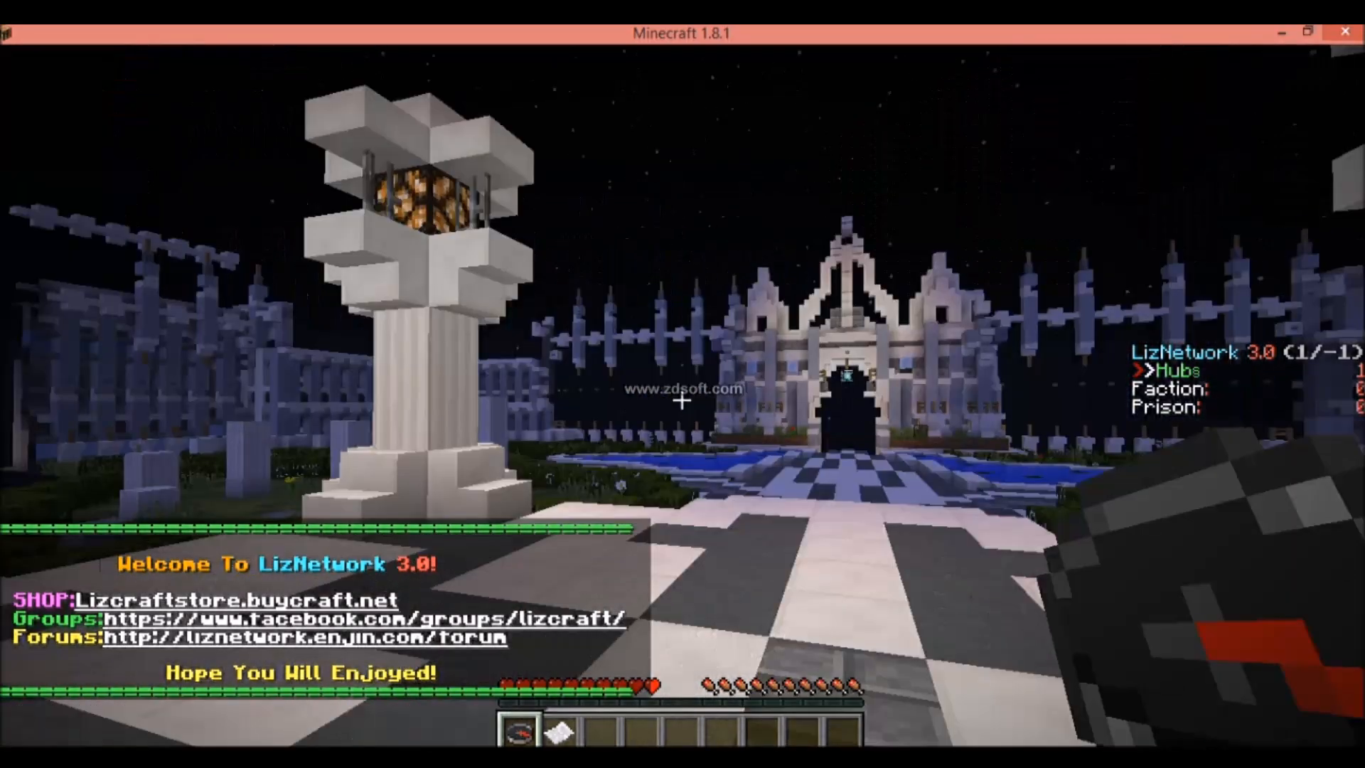
pyautogui.moveTo(683, 399)
pyautogui.write('/')
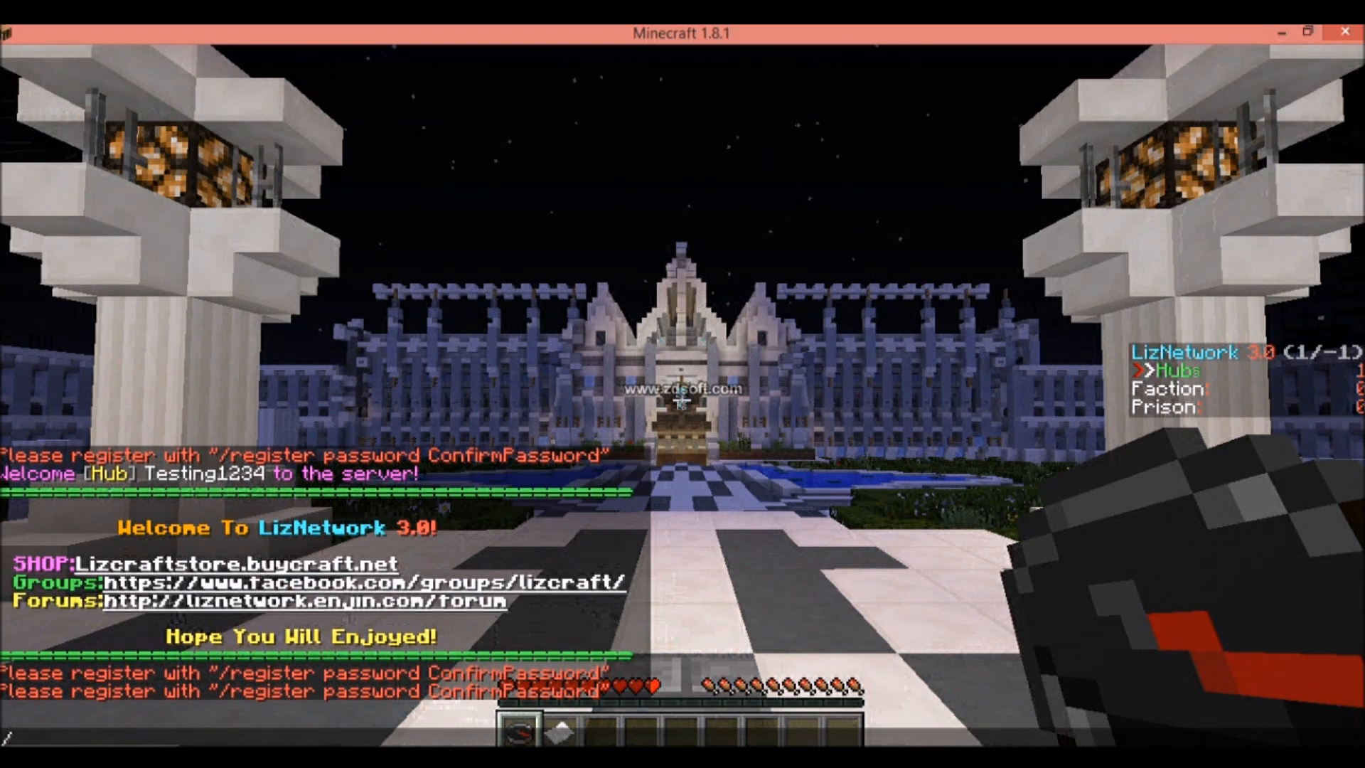
# Send a /login command with a password in the LizNetwork hub chat
pyautogui.write('login')
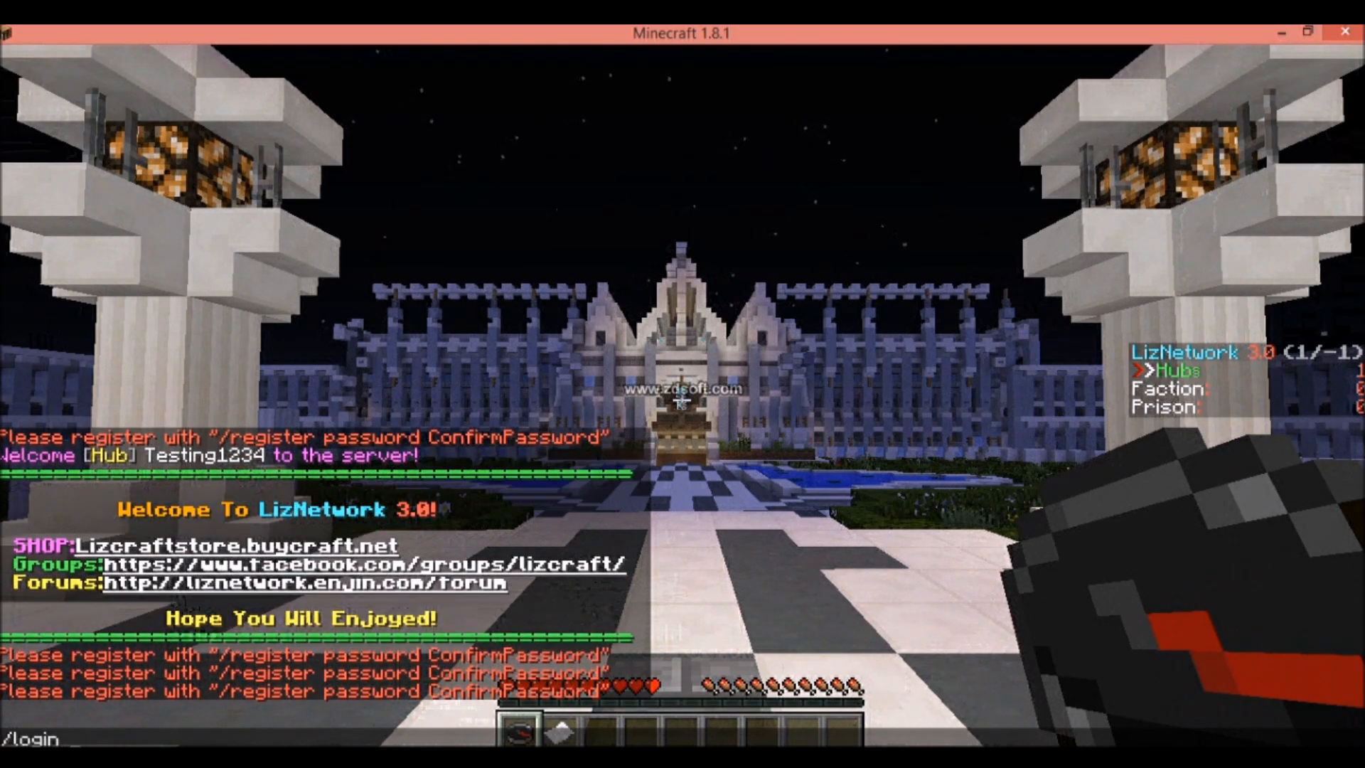
pyautogui.write('Arsenal')
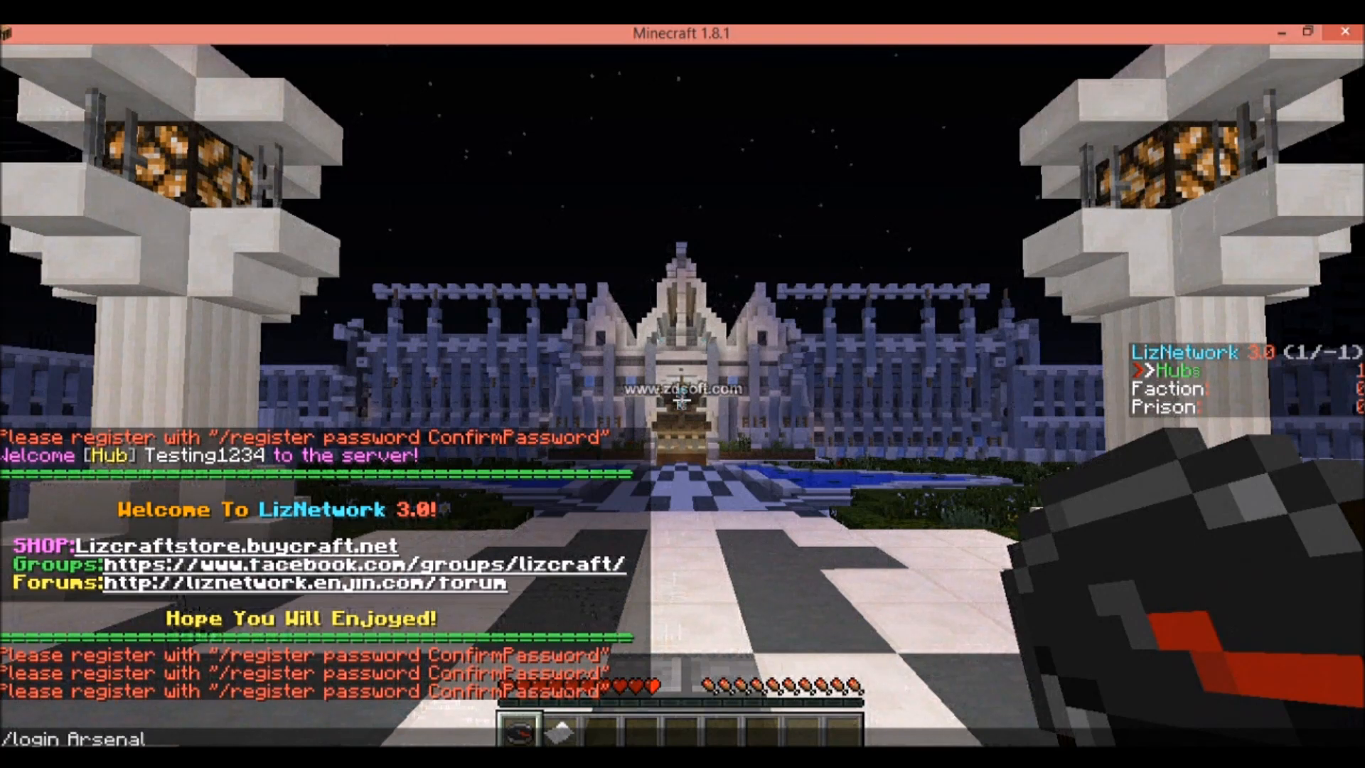
pyautogui.write('fc1')
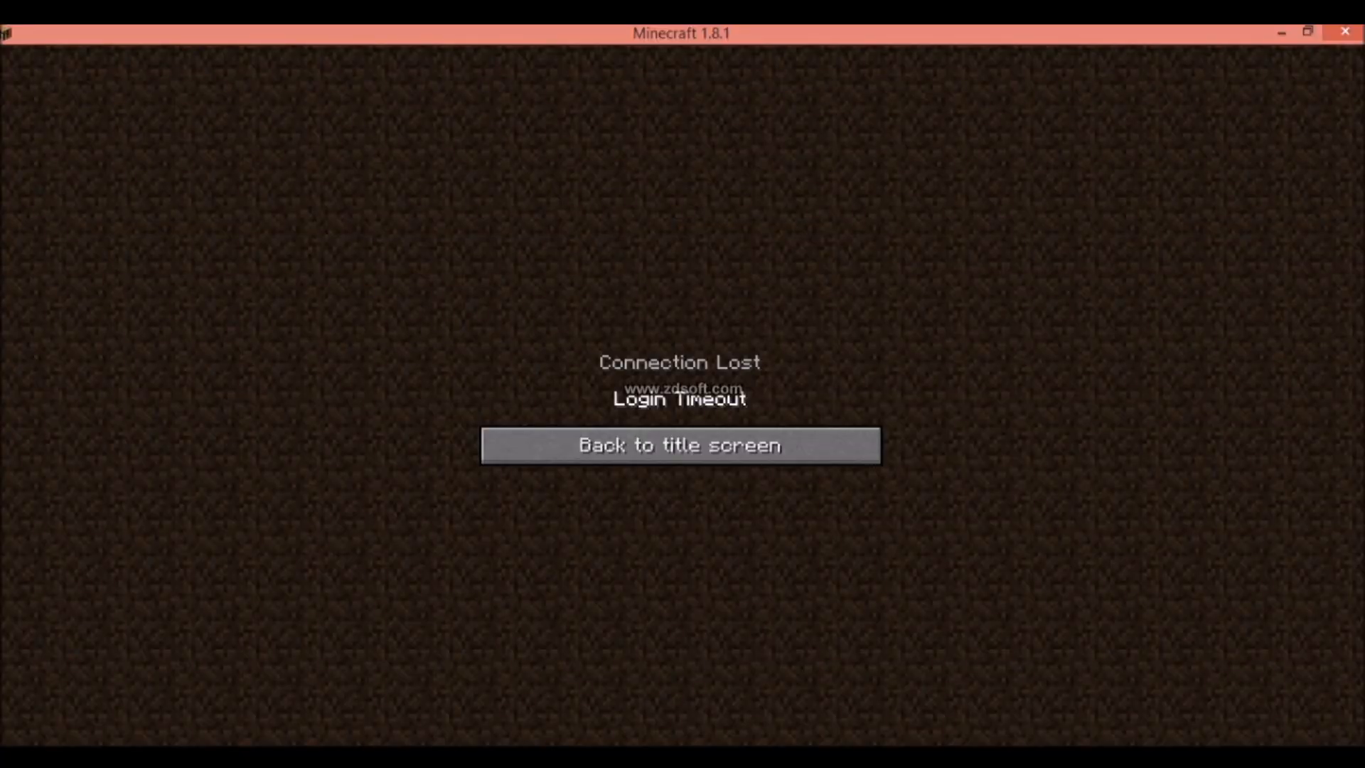
# Return to the title screen from the Login Timeout disconnection
pyautogui.click(680, 445)
pyautogui.write('/re')
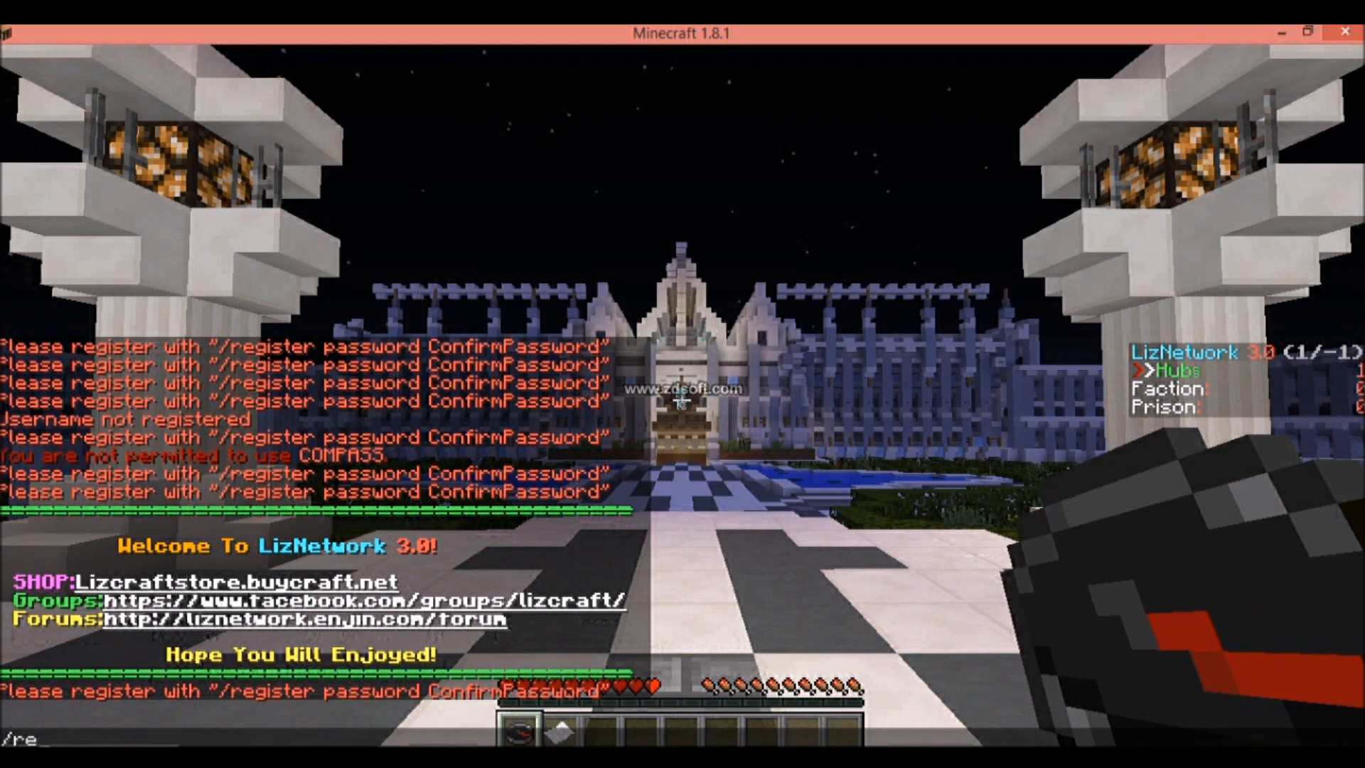
# Send /register with a password and confirmation, then start a Hello chat message
pyautogui.write('gist')
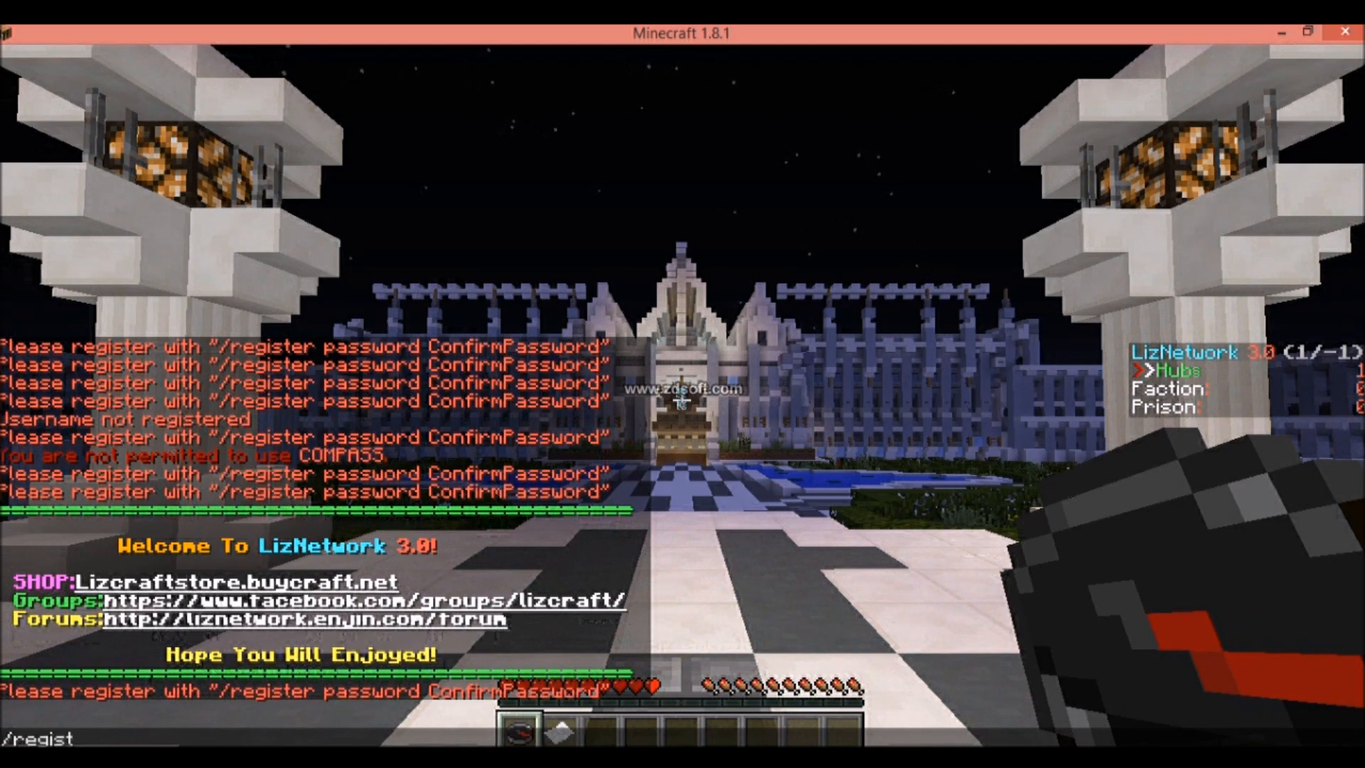
pyautogui.write('er')
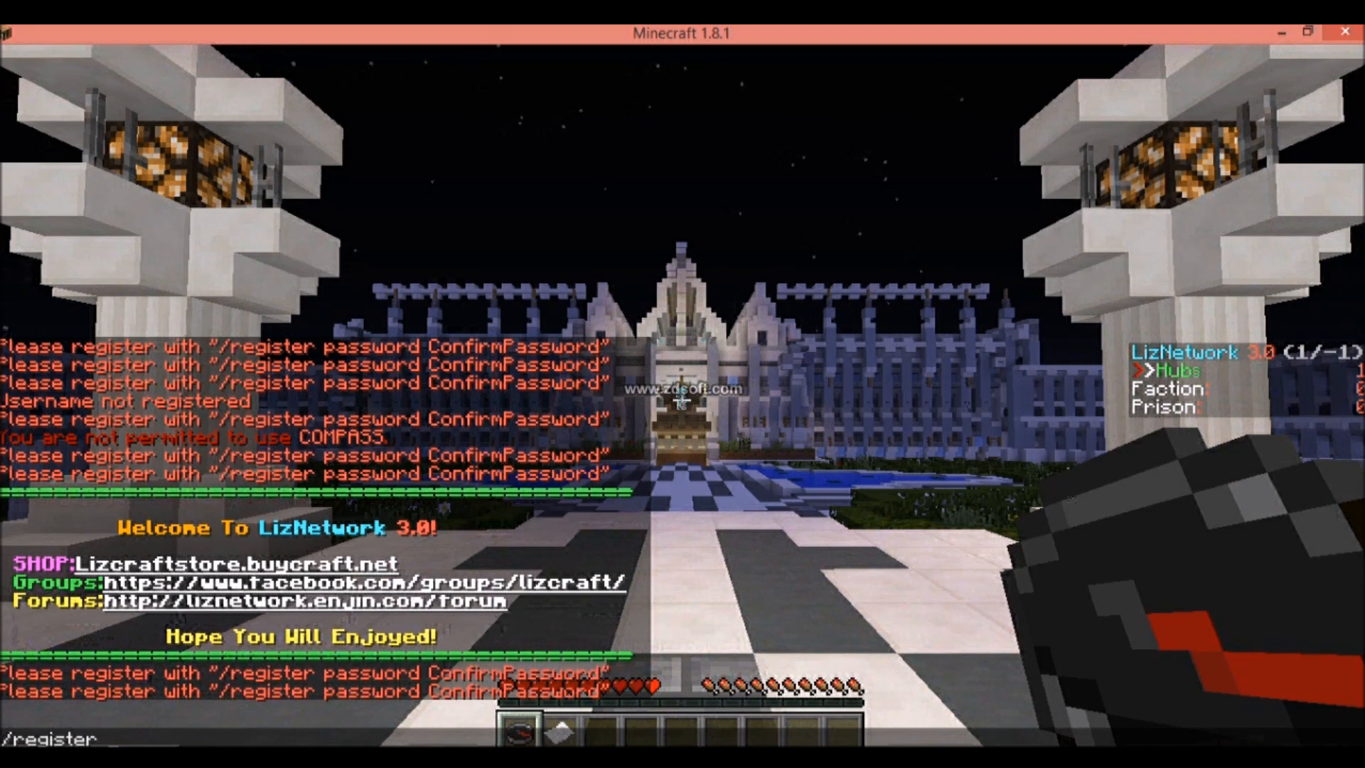
pyautogui.write('H')
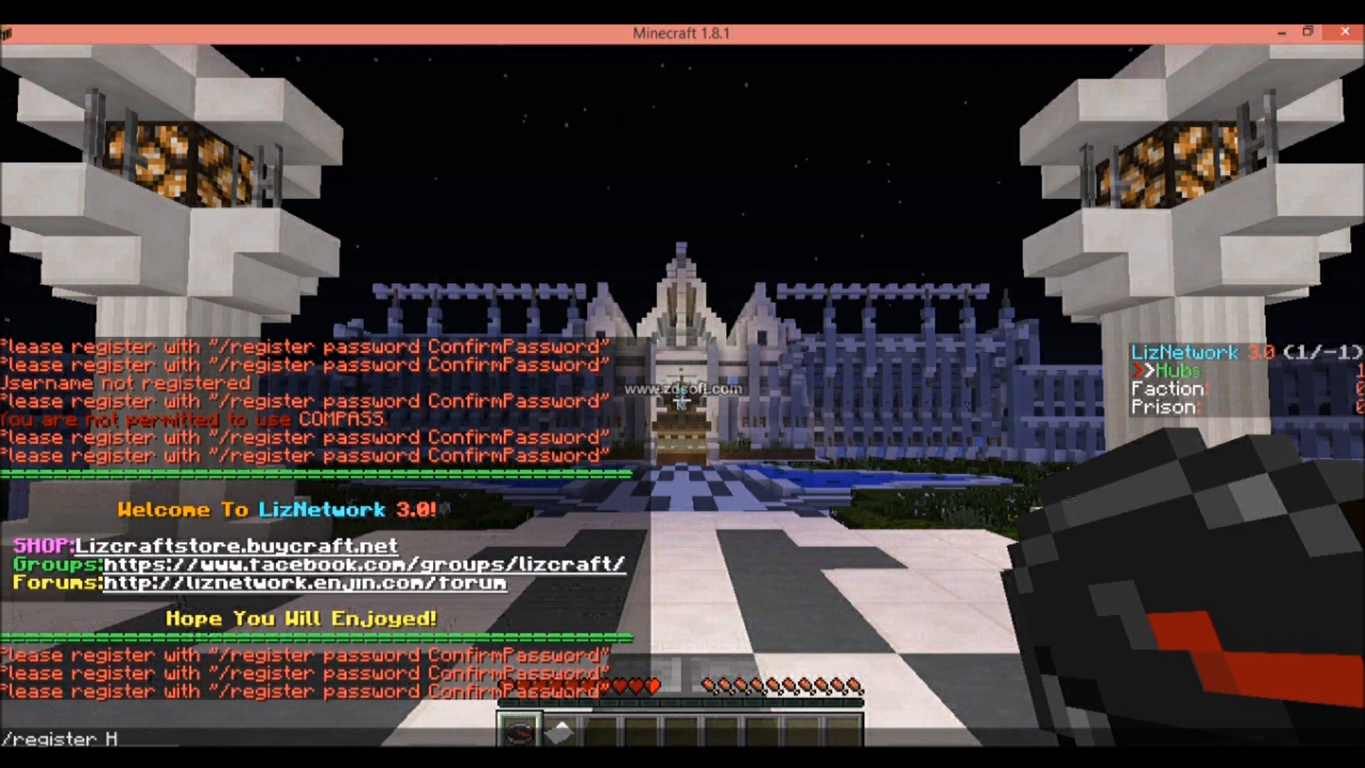
pyautogui.write('ello')
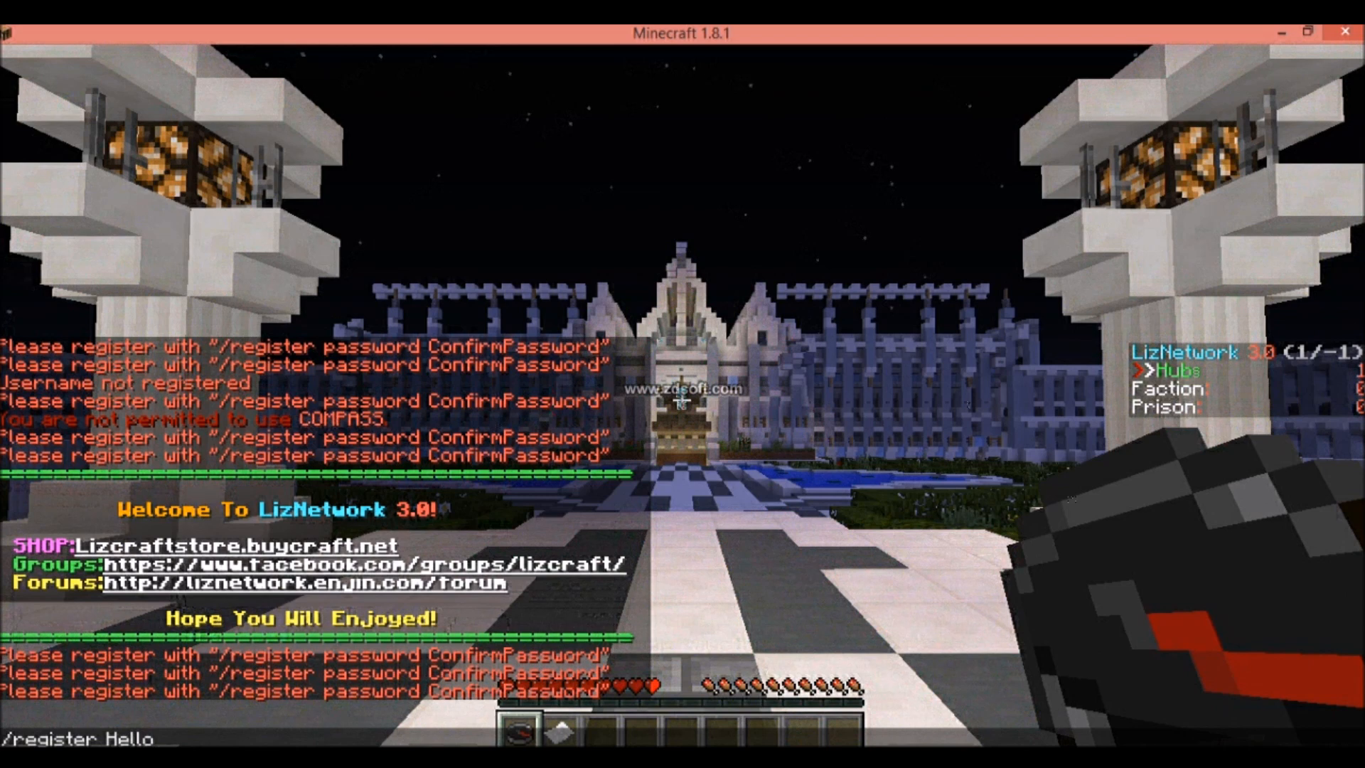
pyautogui.write('He')
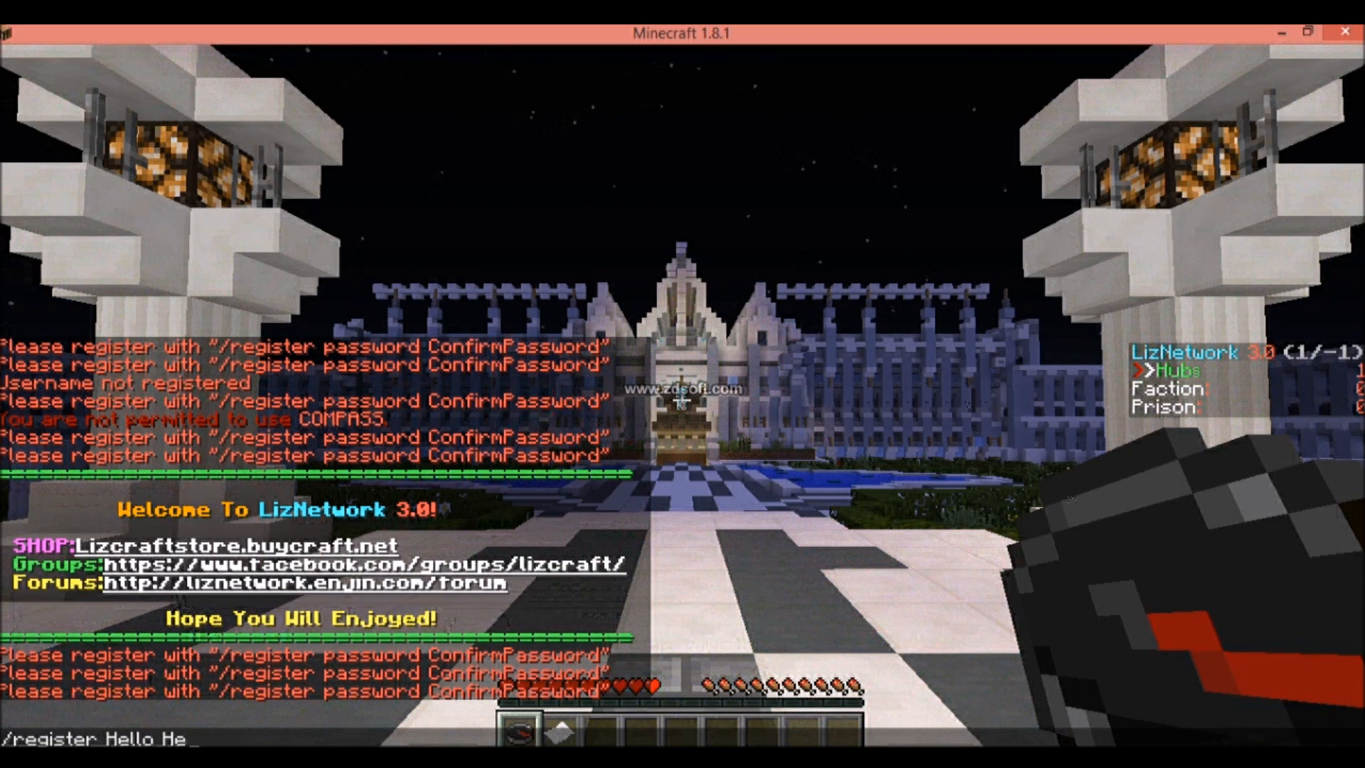
pyautogui.write('l')
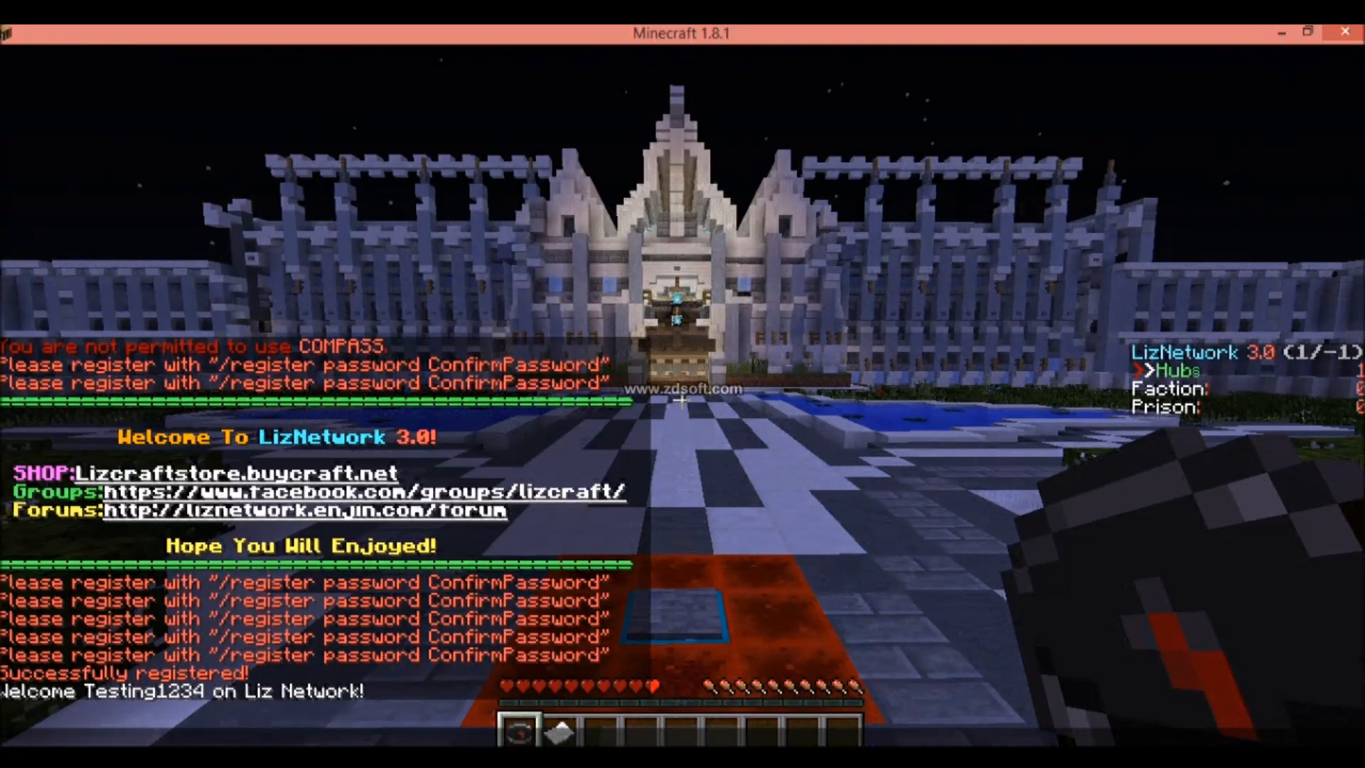
pyautogui.write('He')
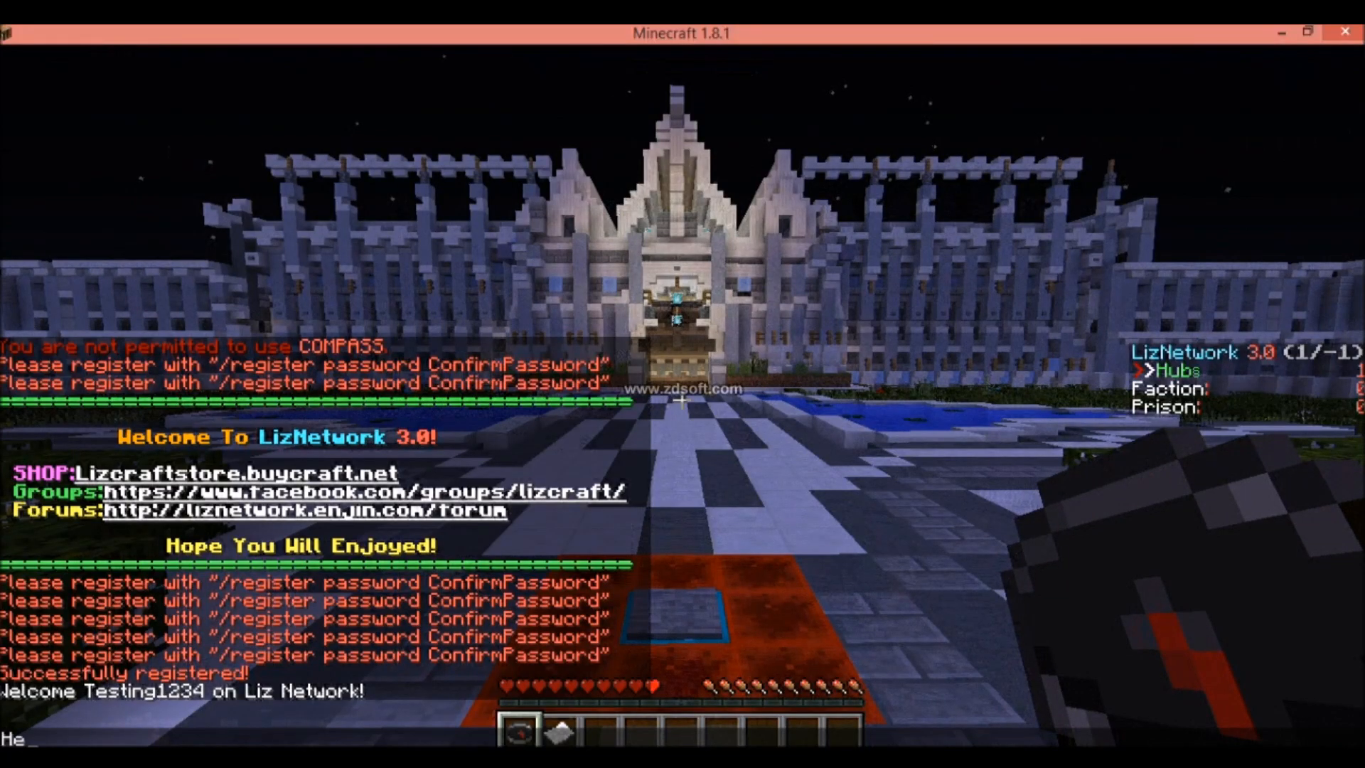